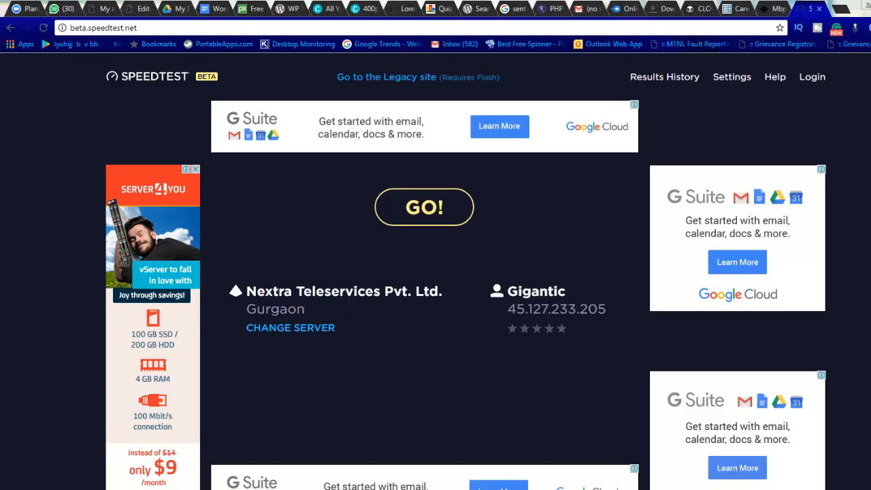
pyautogui.moveTo(463, 254)
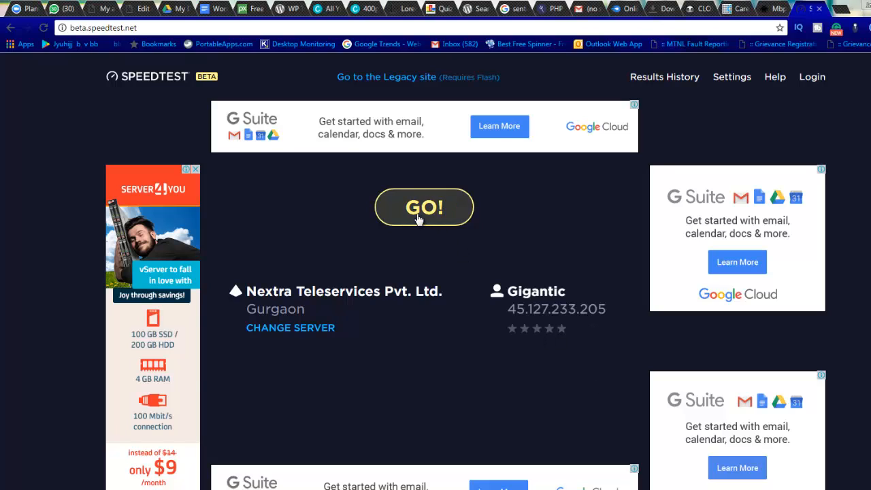
# Run the speed test, then enter 41 Mbps into GbMb.org's Mbps to MB/s converter
pyautogui.click(424, 207)
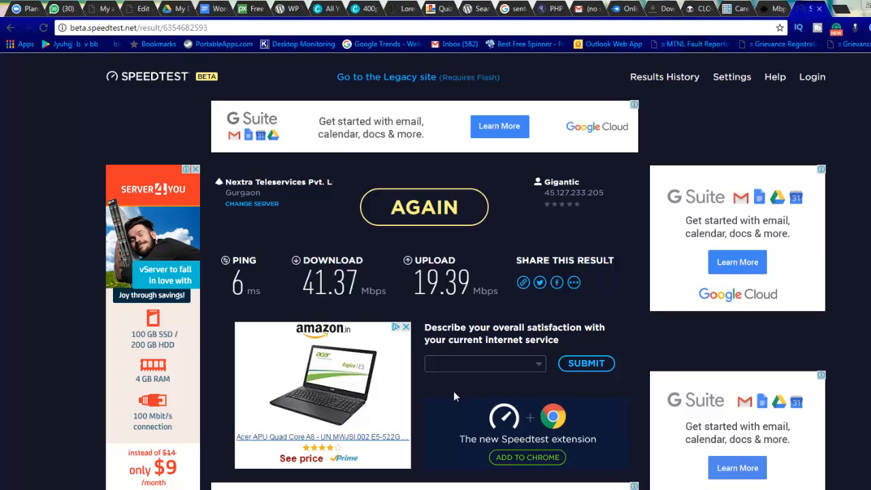
pyautogui.moveTo(354, 313)
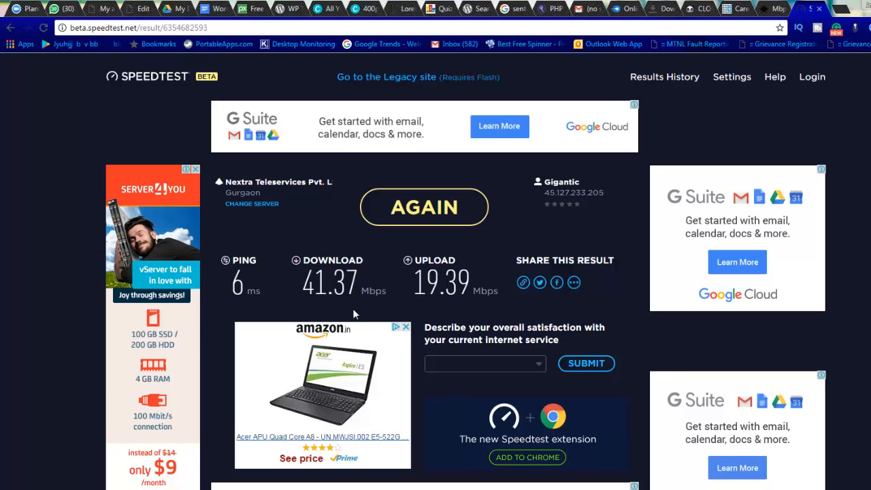
pyautogui.moveTo(397, 302)
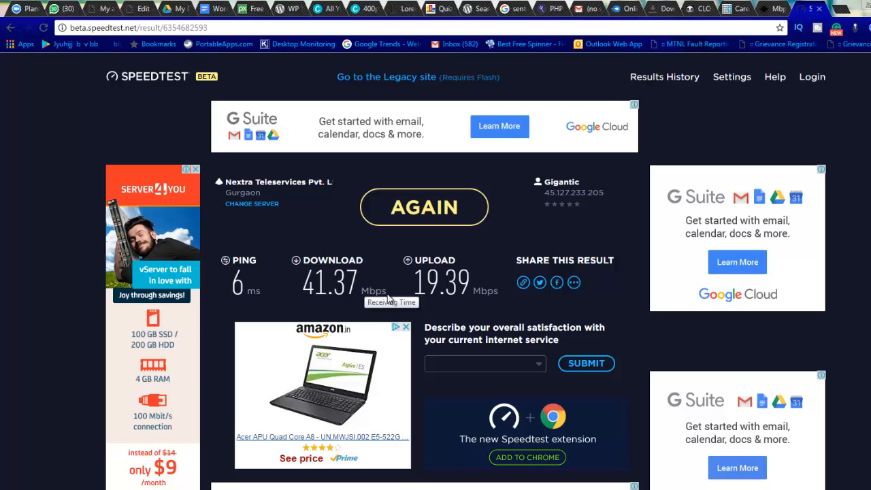
pyautogui.moveTo(379, 294)
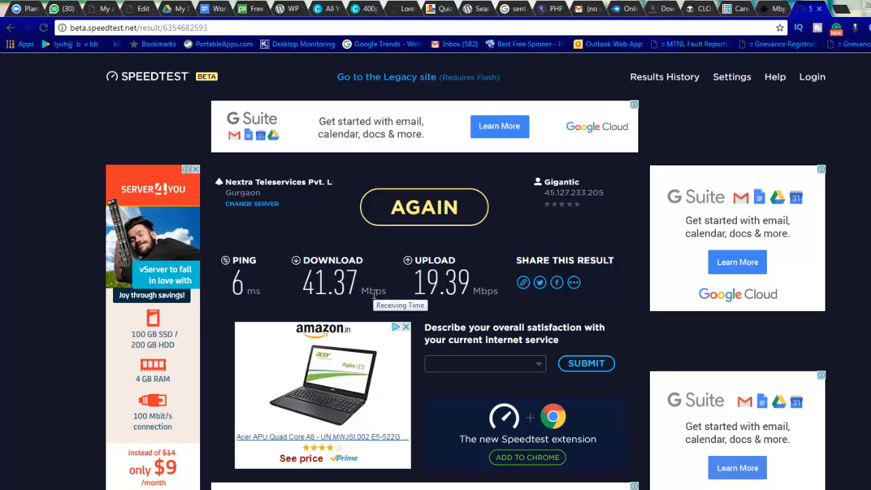
pyautogui.moveTo(393, 296)
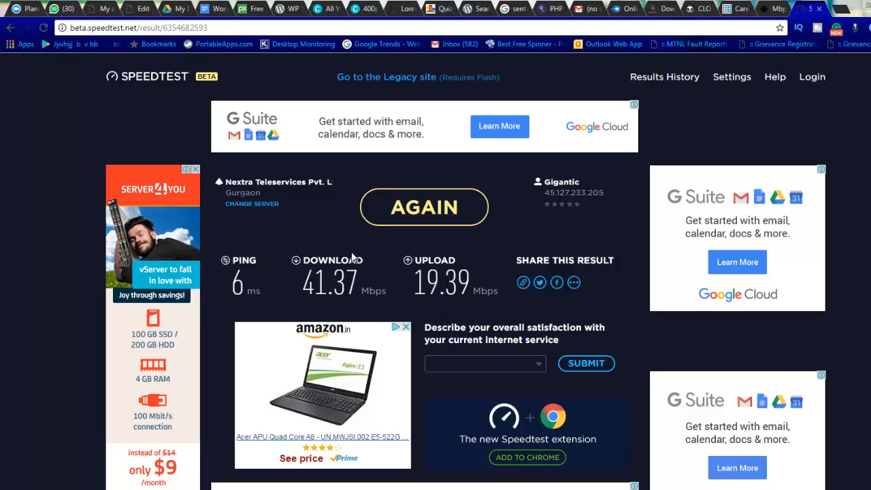
pyautogui.moveTo(770, 9)
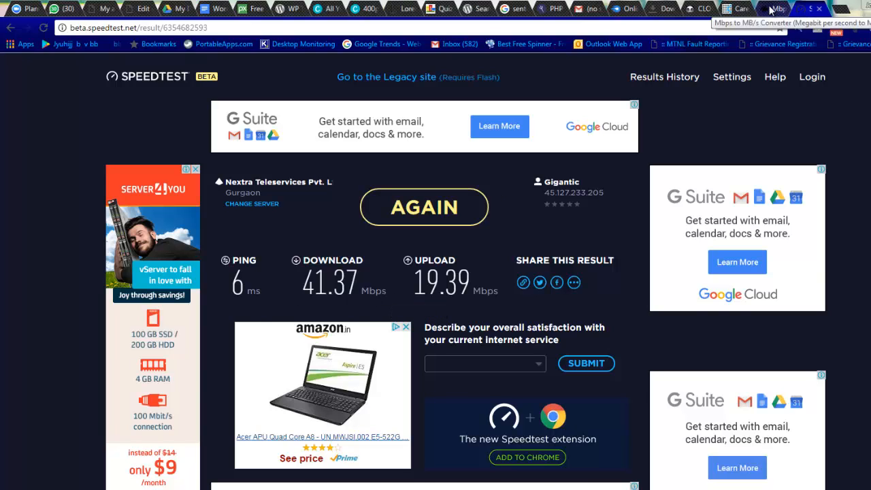
pyautogui.click(787, 6)
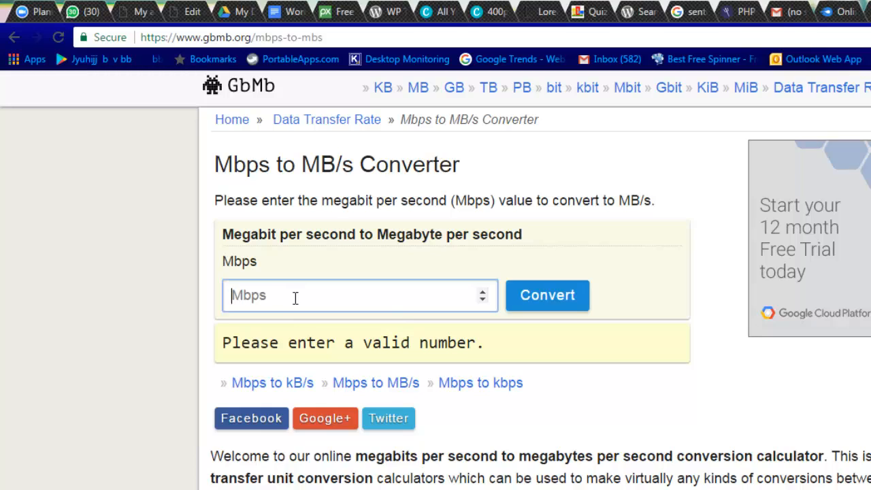
pyautogui.write('4')
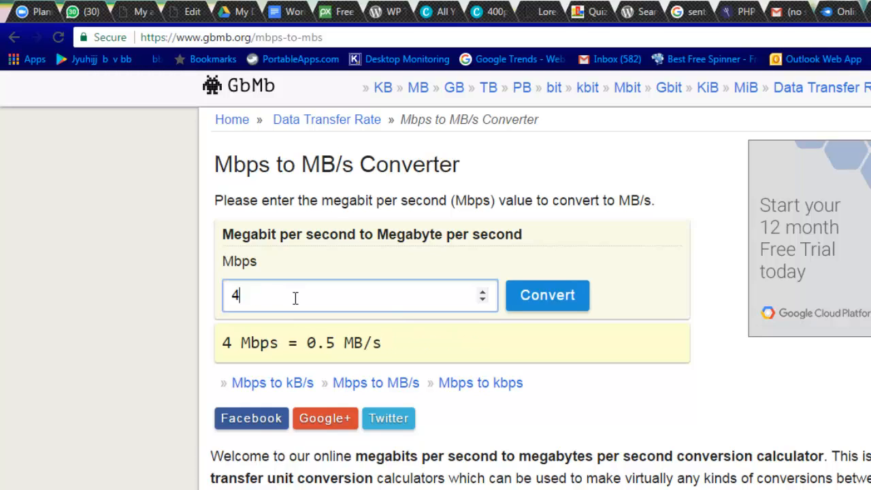
pyautogui.write('1')
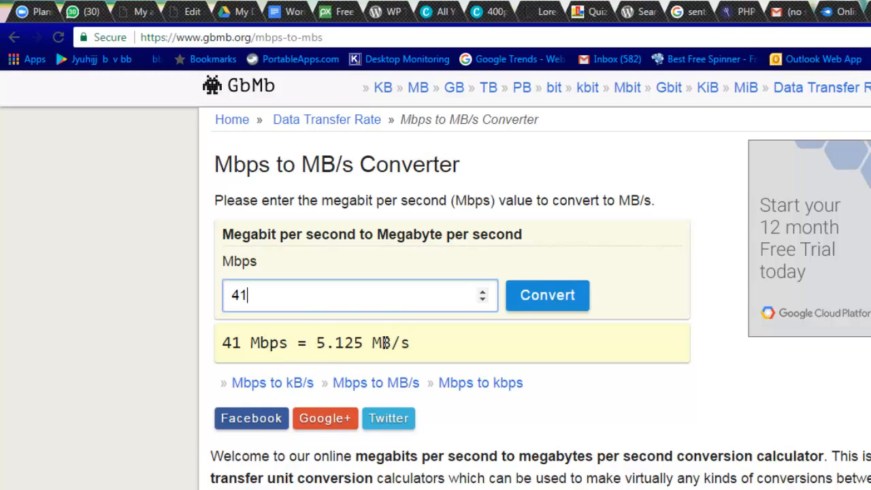
pyautogui.moveTo(296, 337)
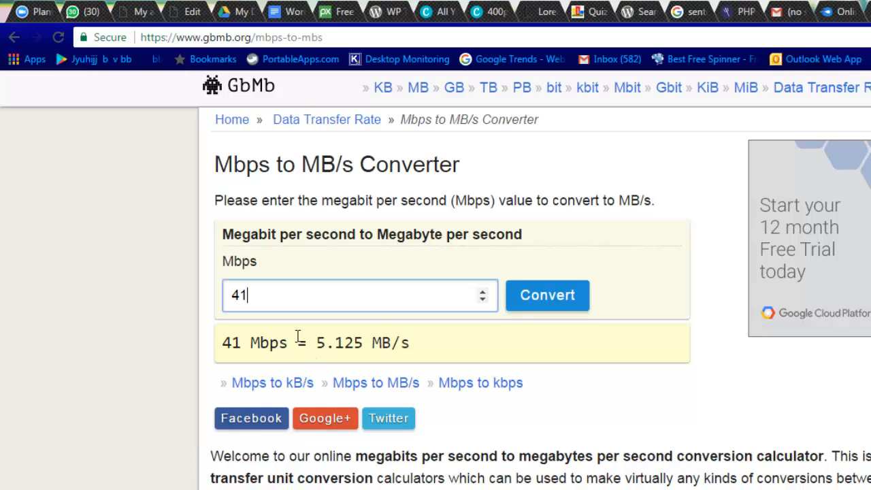
# Highlight the converted result of 5.125 MB/s
pyautogui.doubleClick(338, 343)
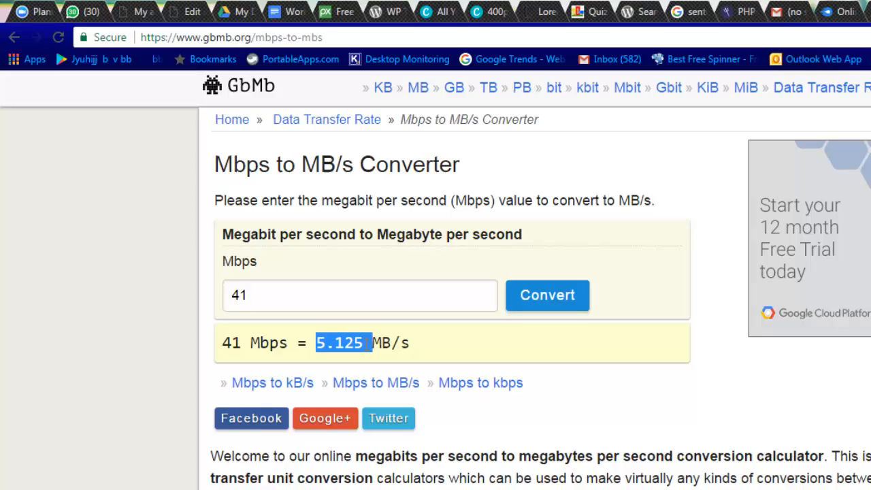
pyautogui.moveTo(269, 342)
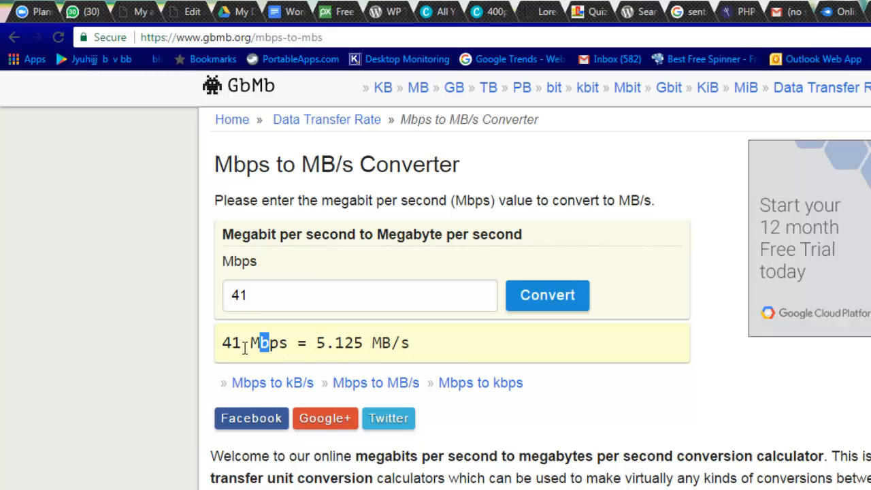
pyautogui.doubleClick(230, 343)
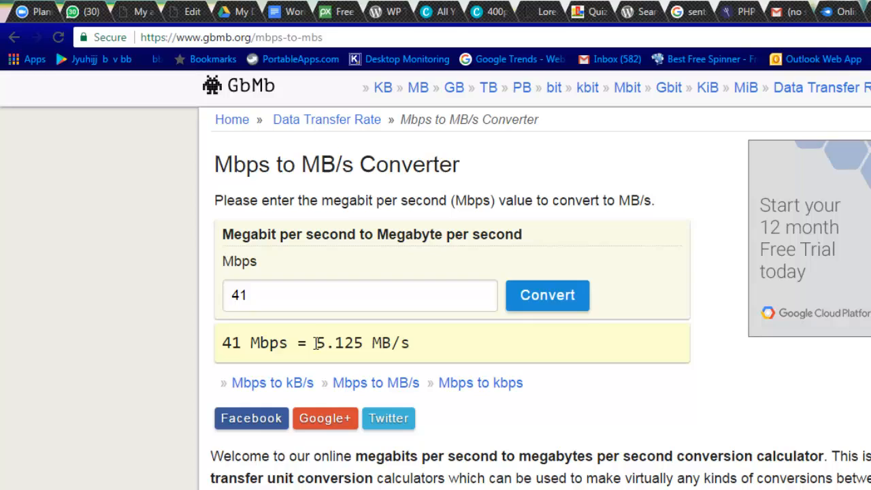
pyautogui.doubleClick(338, 343)
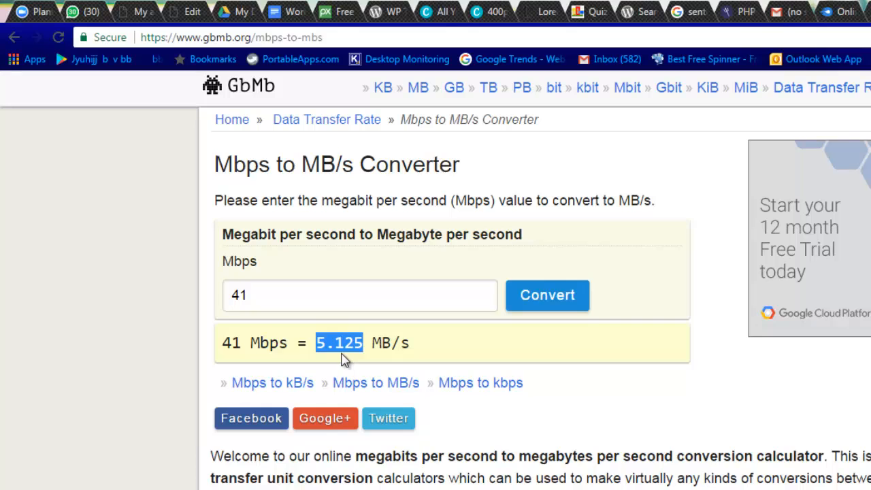
# Scroll down to the explanation that 1 Mbit/s equals 0.125 MB/s
pyautogui.scroll(-3)
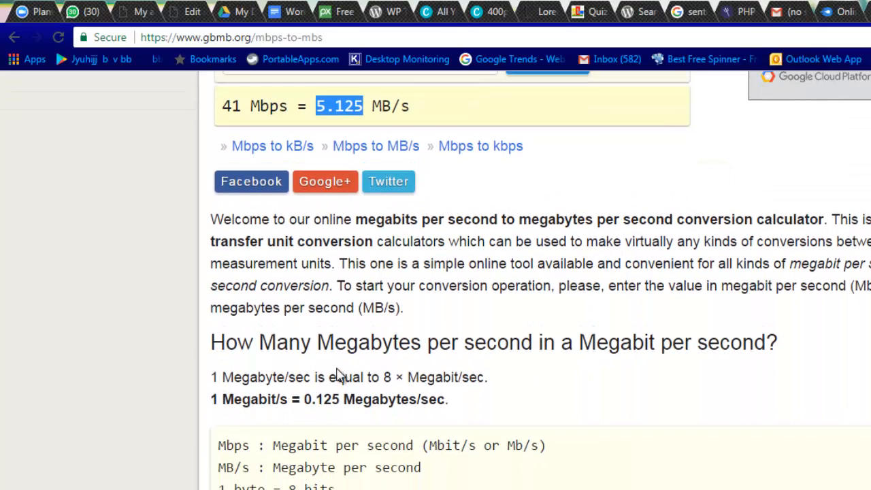
pyautogui.scroll(-3)
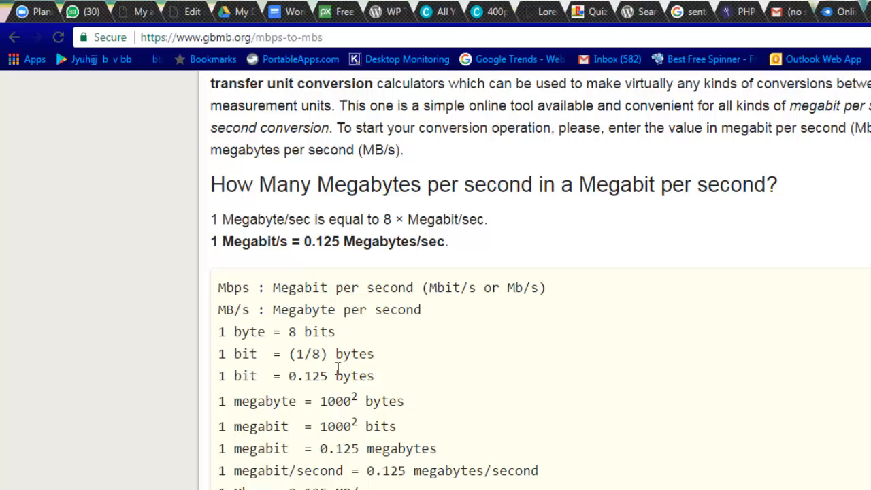
pyautogui.moveTo(317, 332)
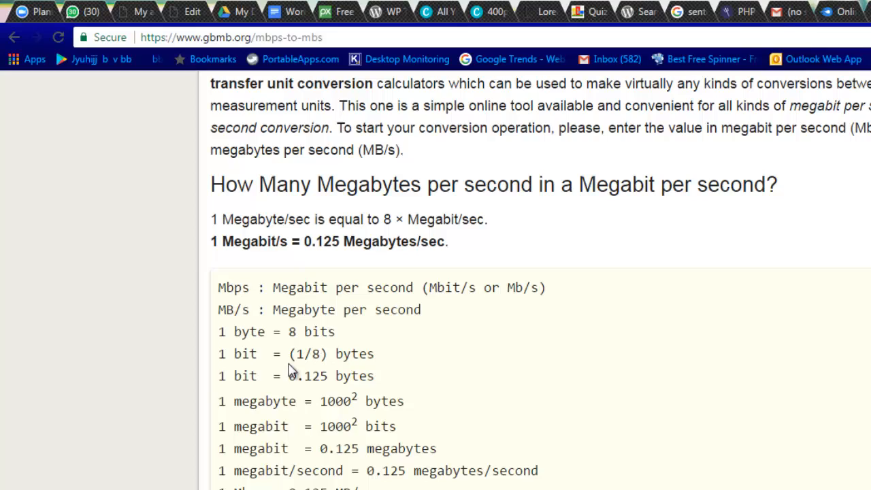
pyautogui.moveTo(370, 376)
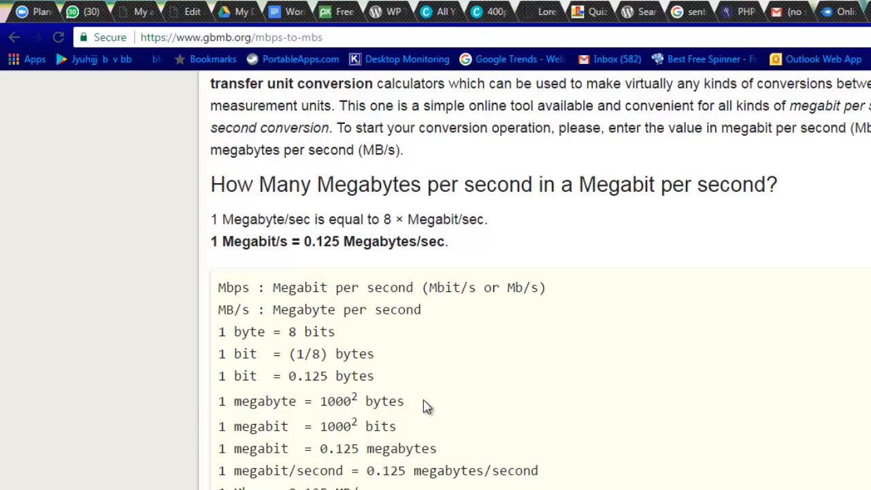
pyautogui.scroll(-3)
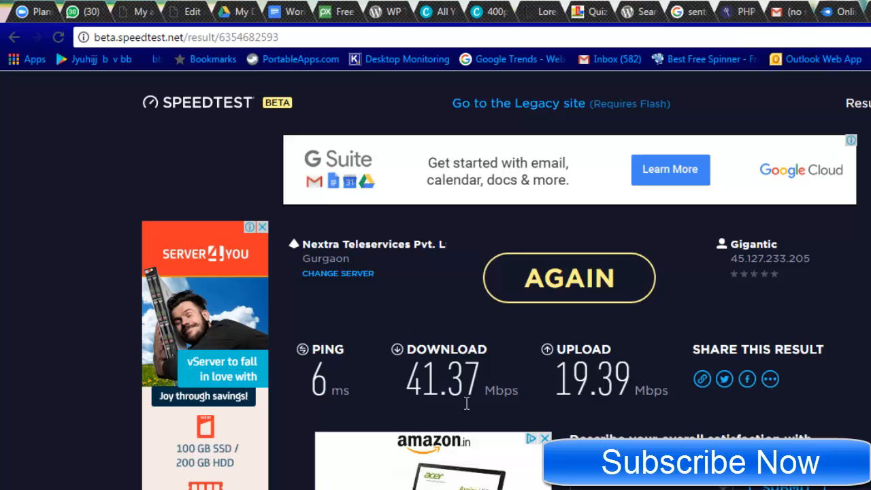
pyautogui.moveTo(435, 415)
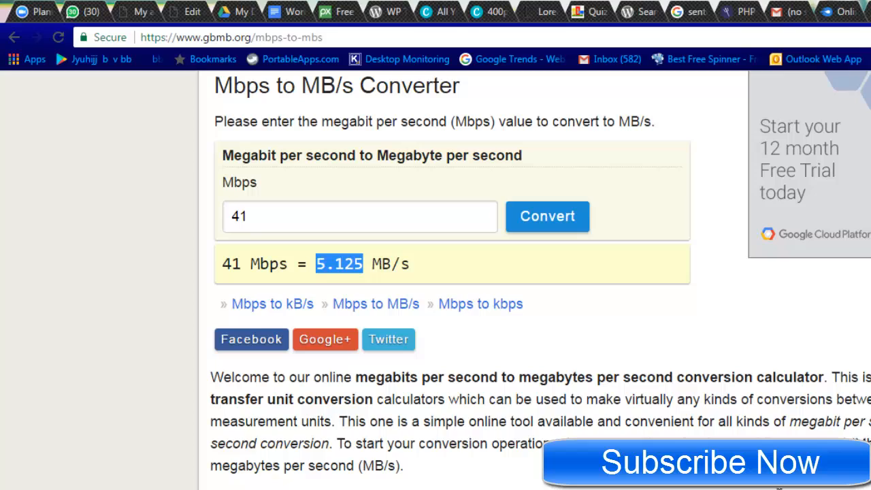
pyautogui.moveTo(414, 277)
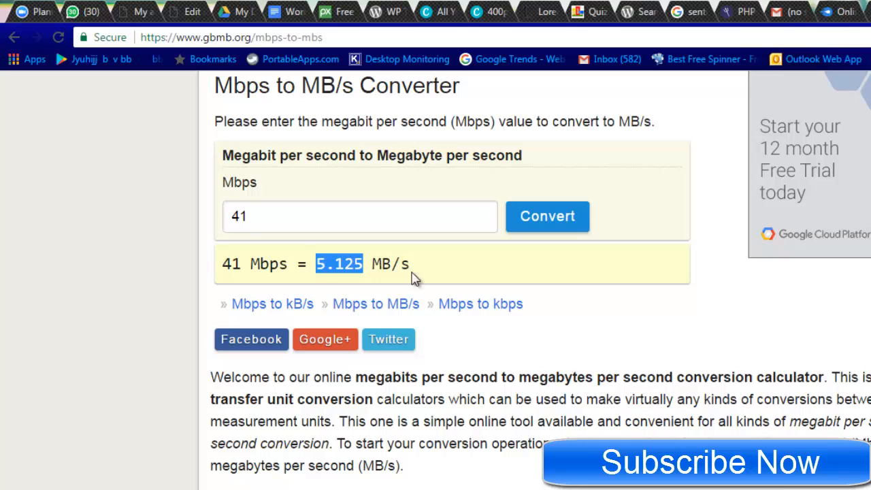
pyautogui.moveTo(319, 280)
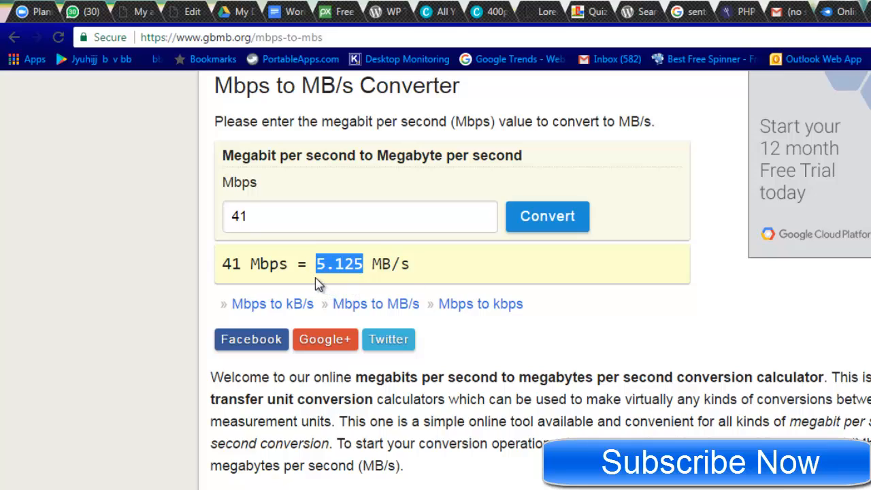
pyautogui.moveTo(373, 296)
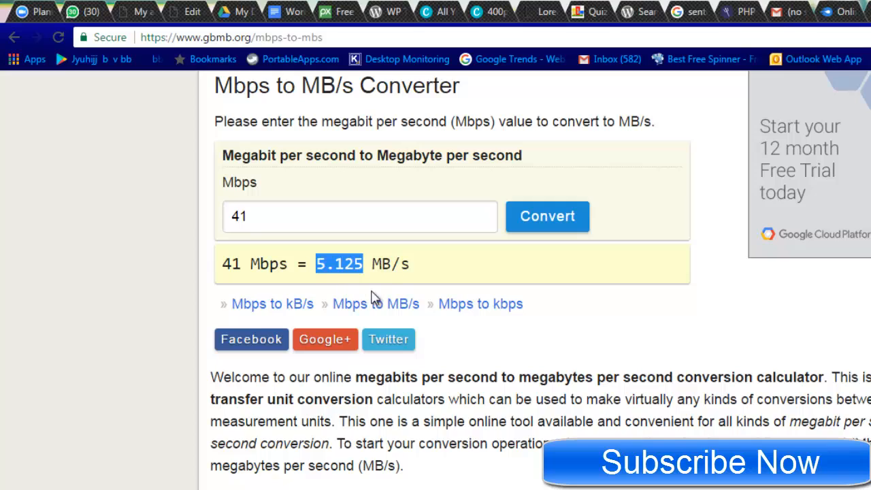
pyautogui.moveTo(319, 287)
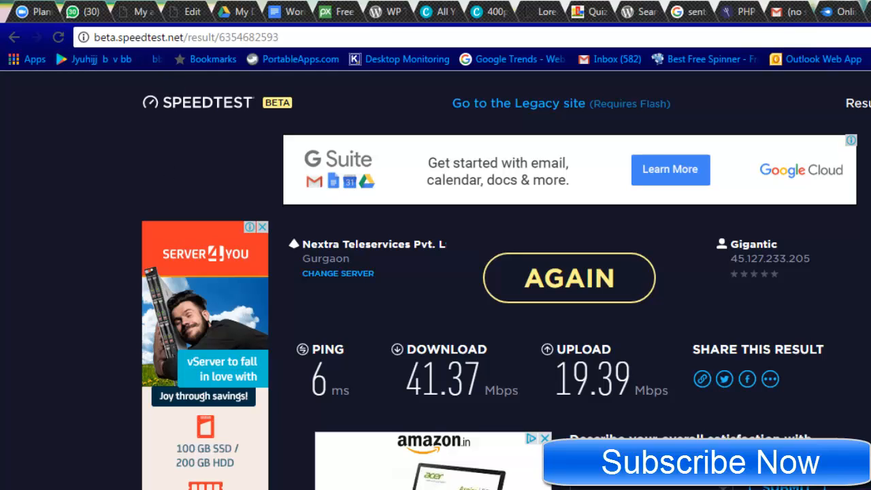
pyautogui.moveTo(498, 394)
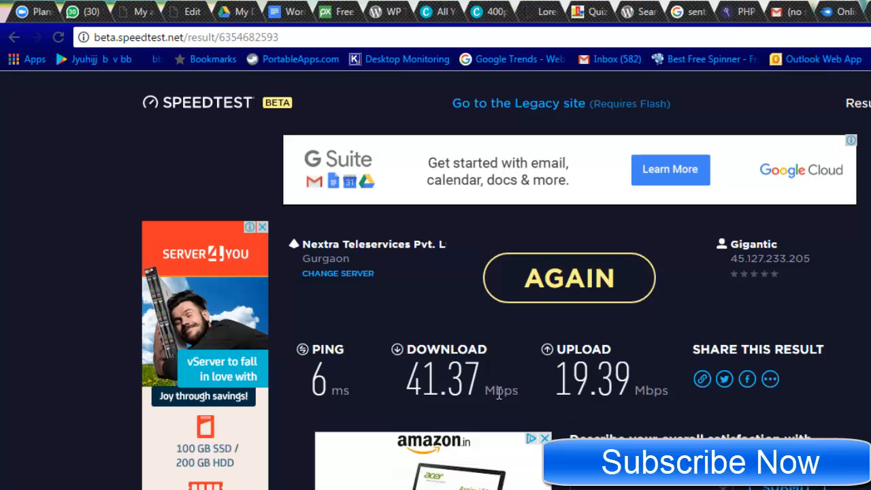
pyautogui.moveTo(498, 394)
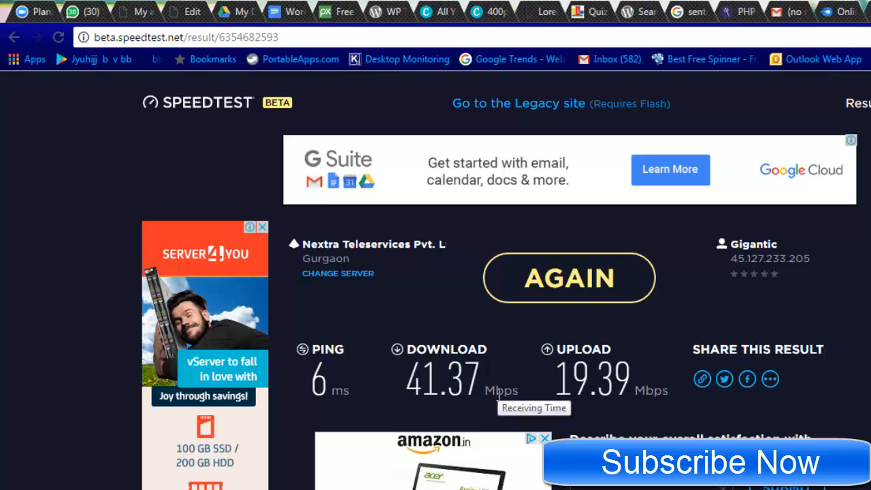